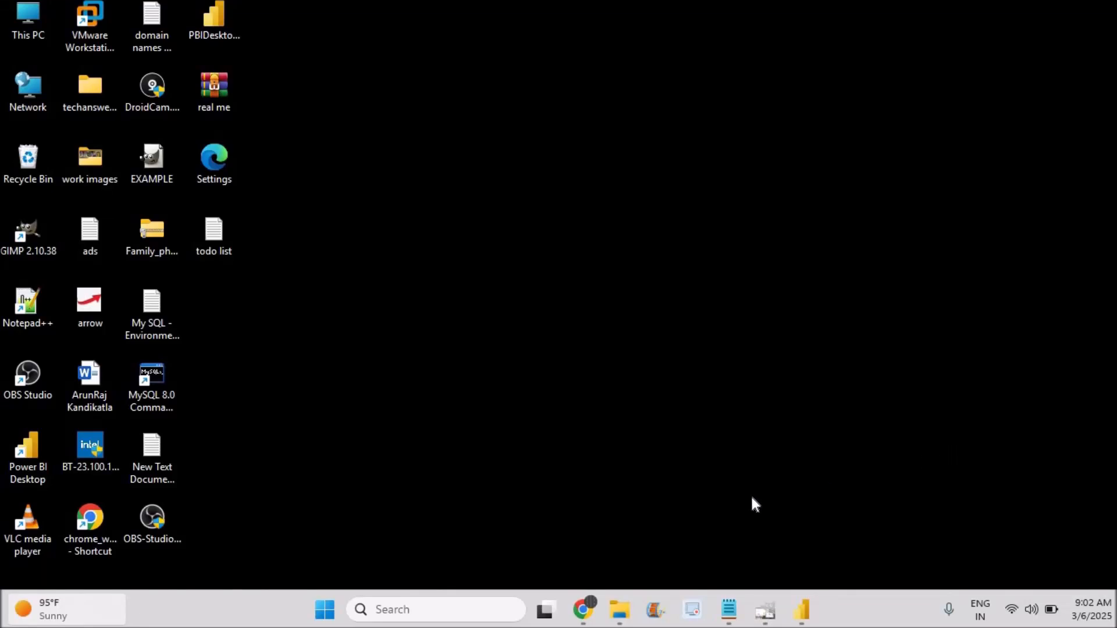
Launch Chrome from the chrome_working desktop shortcut, then bring up the shortcut's context menu.
left_click(583, 608)
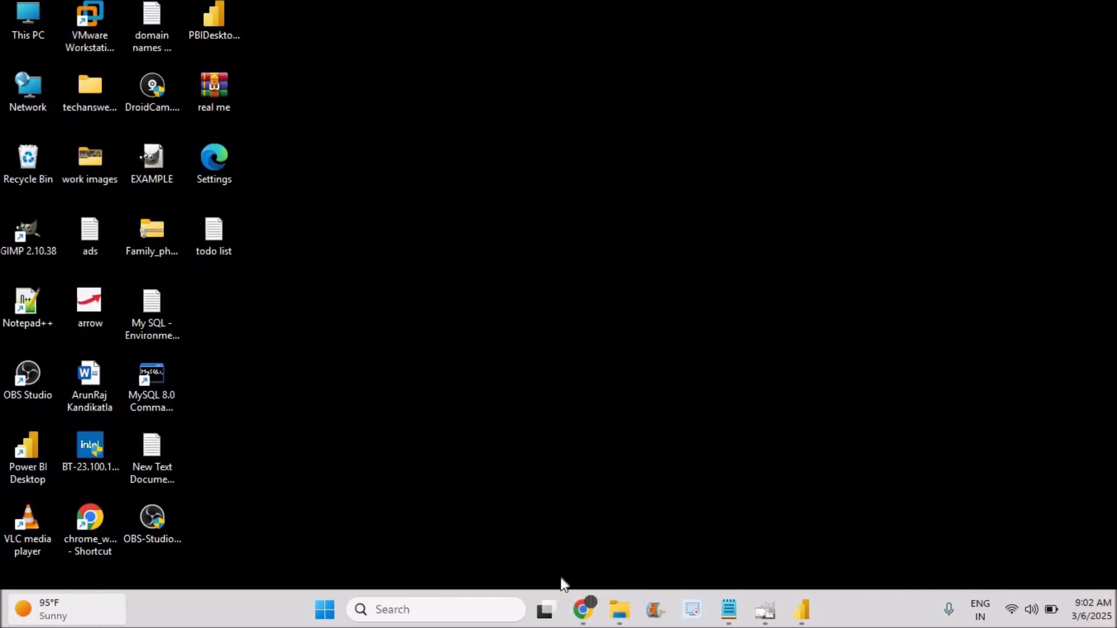
mouse_move(583, 614)
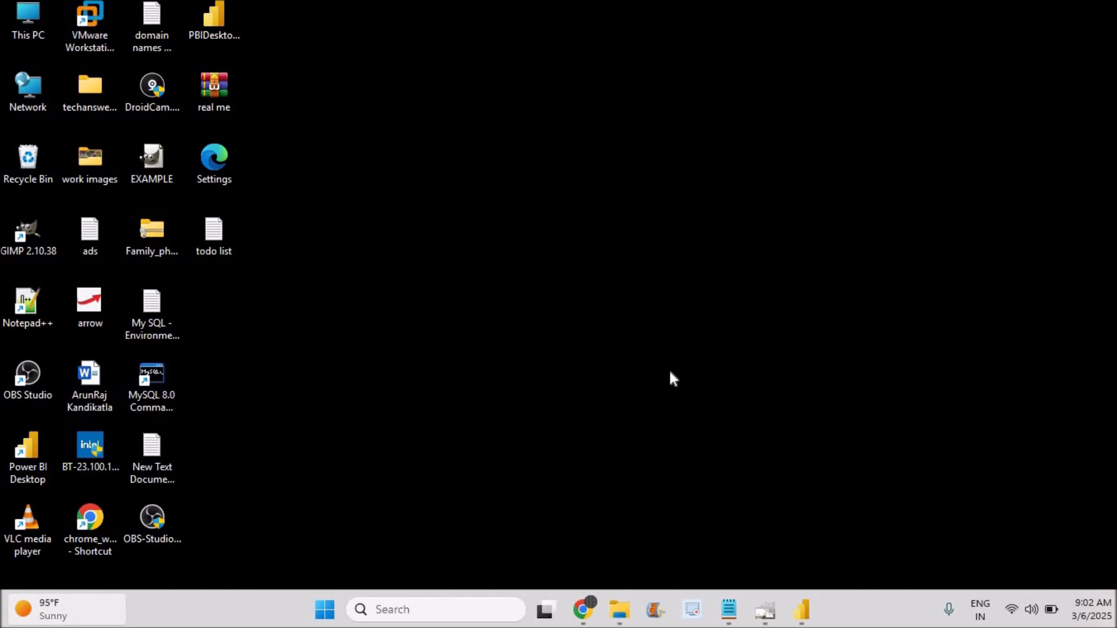
mouse_move(634, 364)
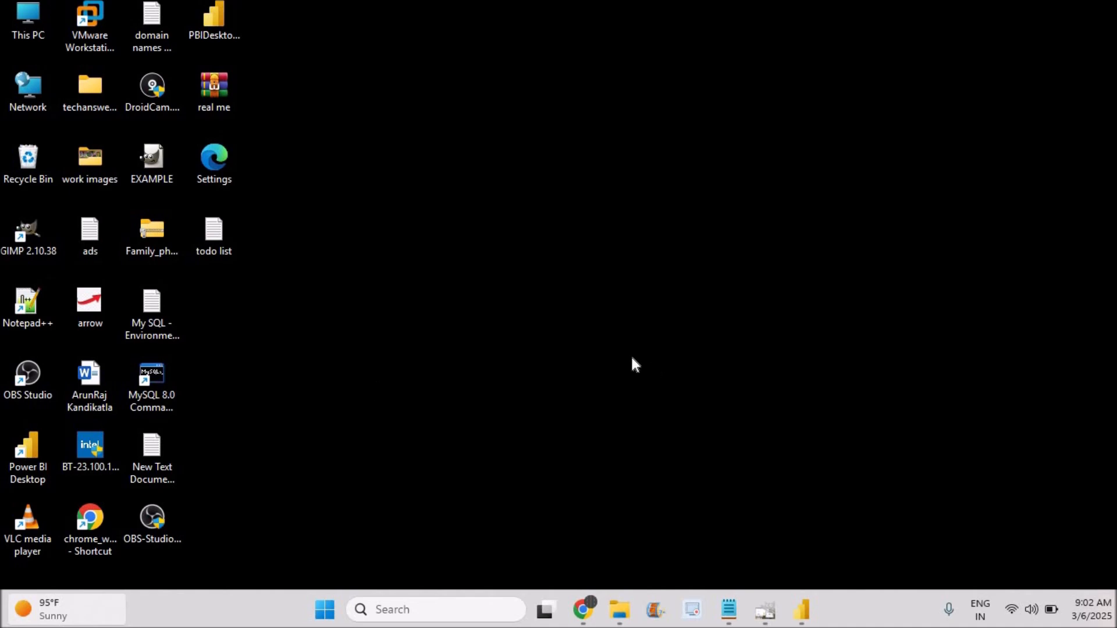
left_click(89, 520)
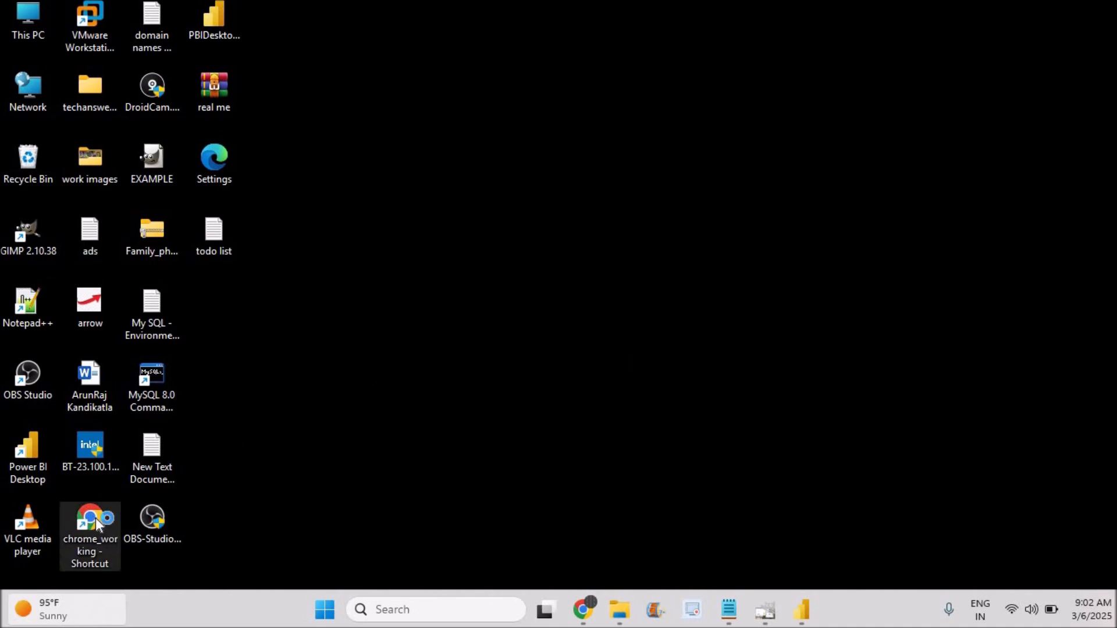
double_click(90, 517)
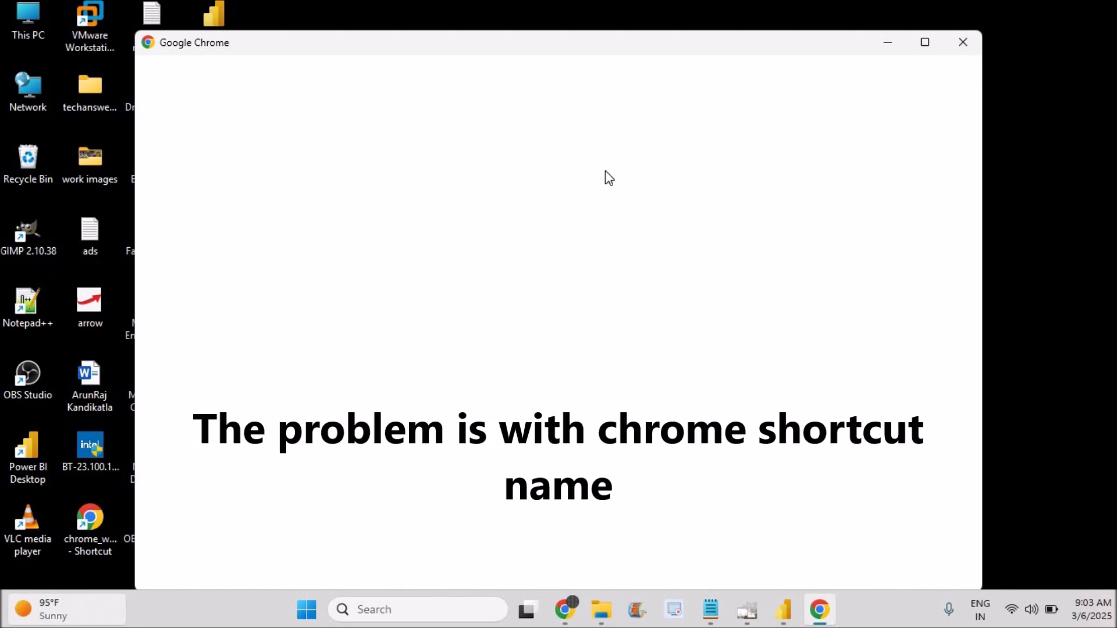
mouse_move(673, 205)
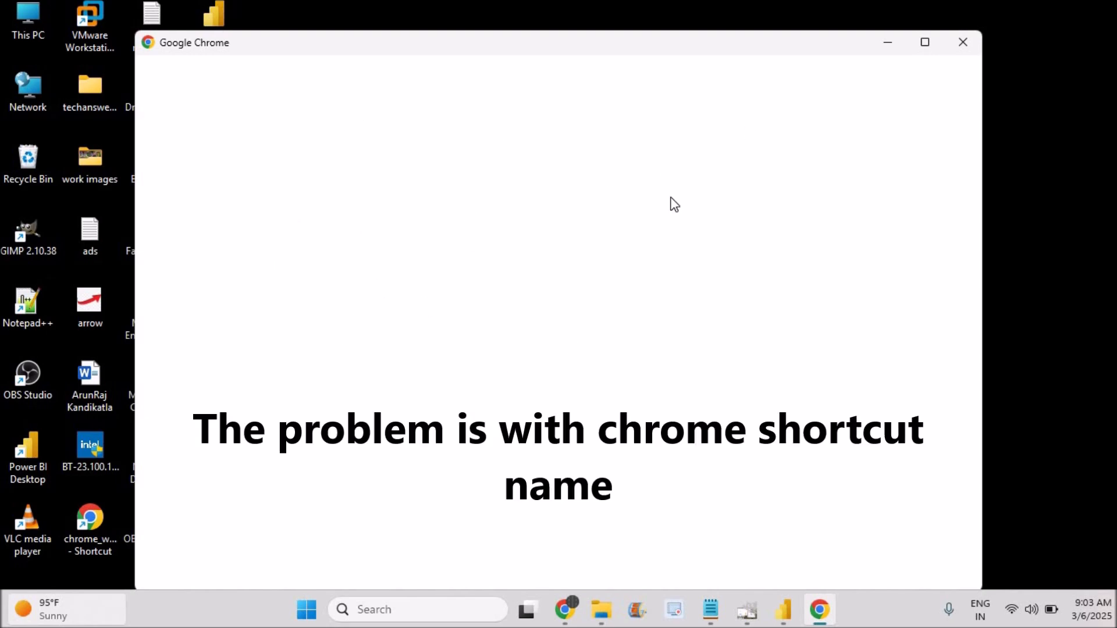
mouse_move(543, 84)
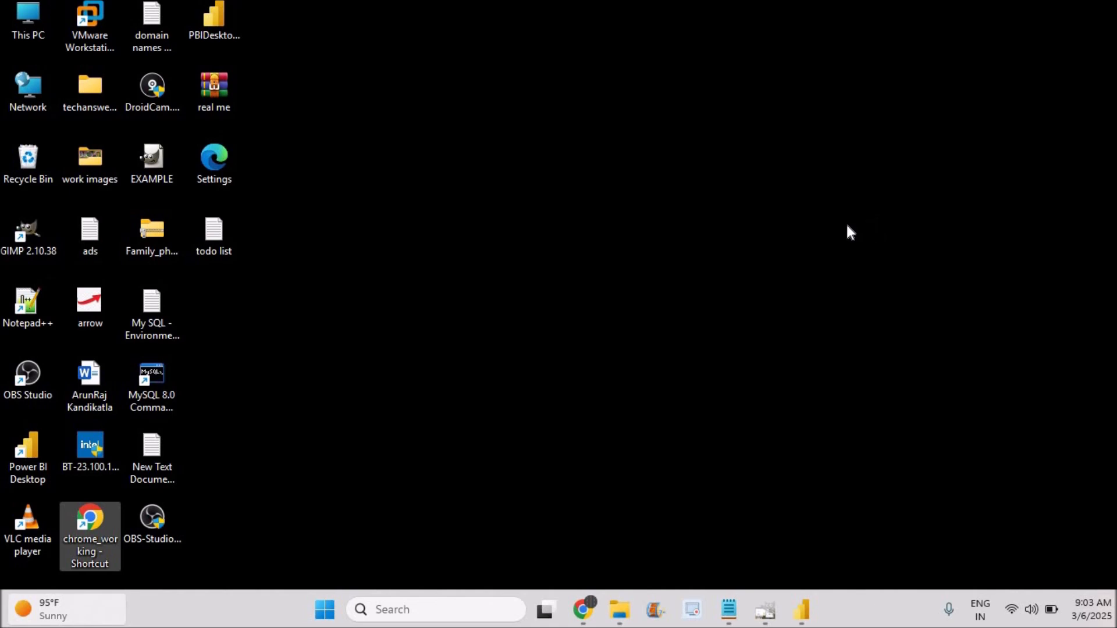
mouse_move(111, 544)
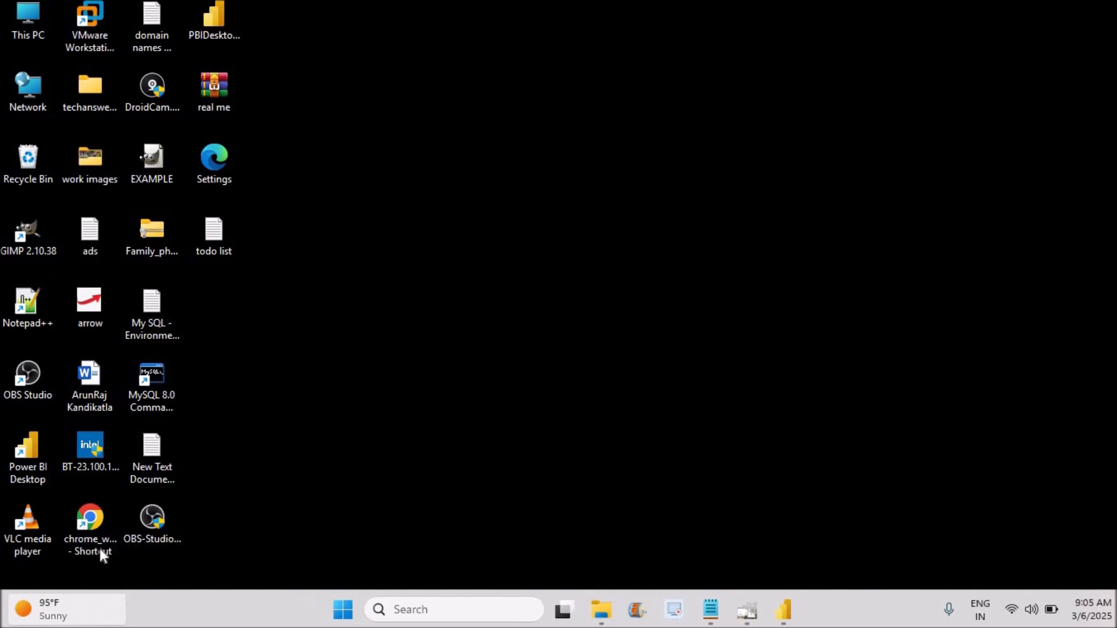
mouse_move(89, 517)
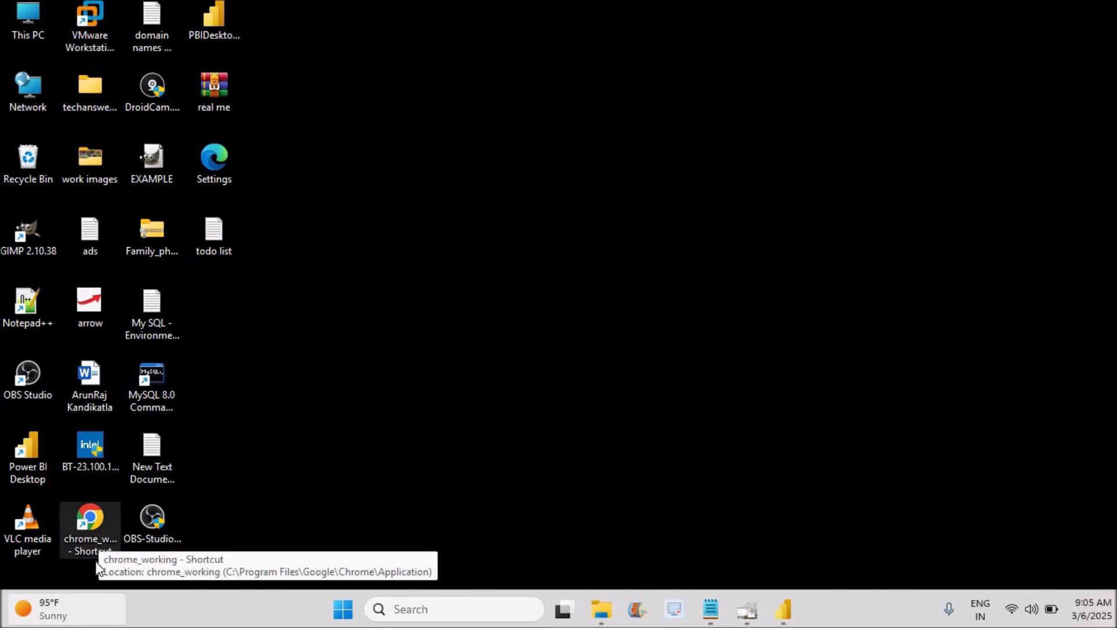
mouse_move(107, 537)
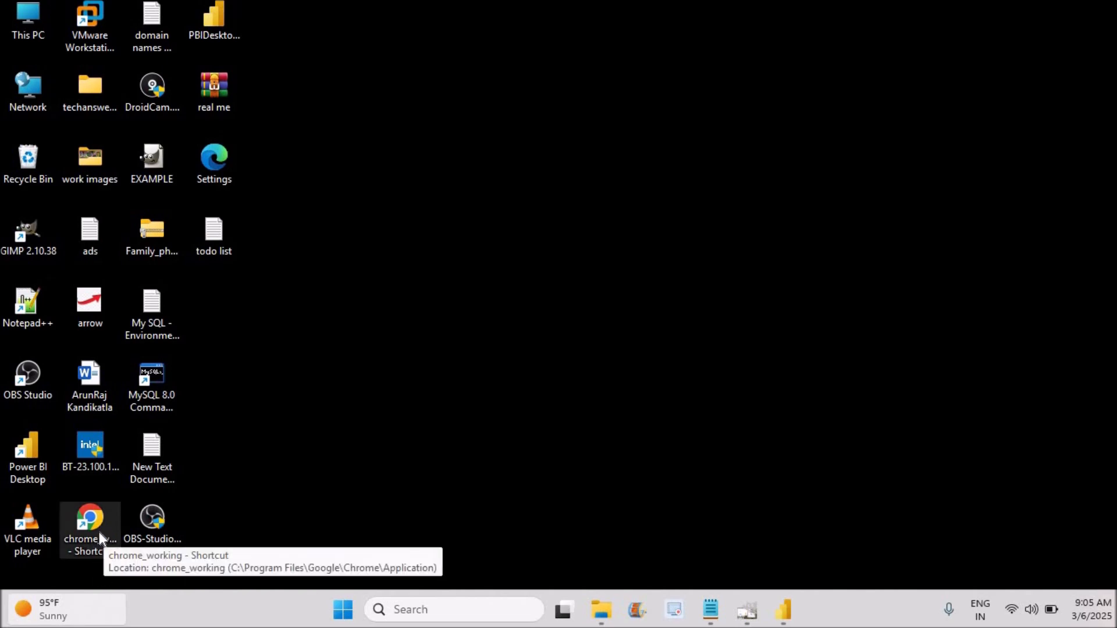
right_click(89, 516)
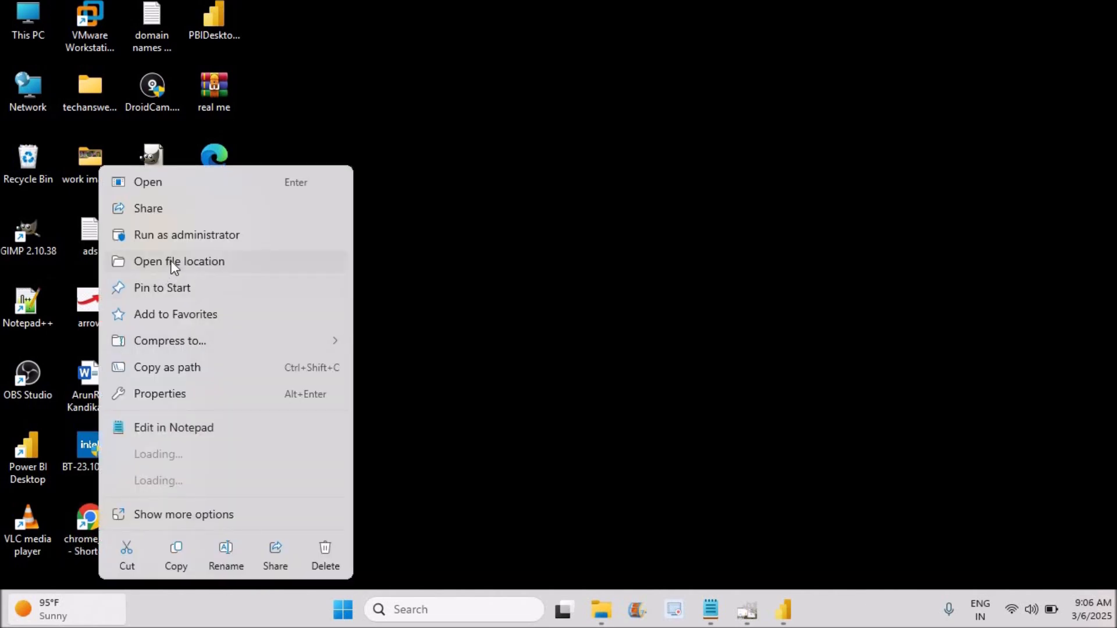
From Open file location, rename chrome_working to 'chrome' in the Application folder and launch it.
left_click(179, 261)
type("chr")
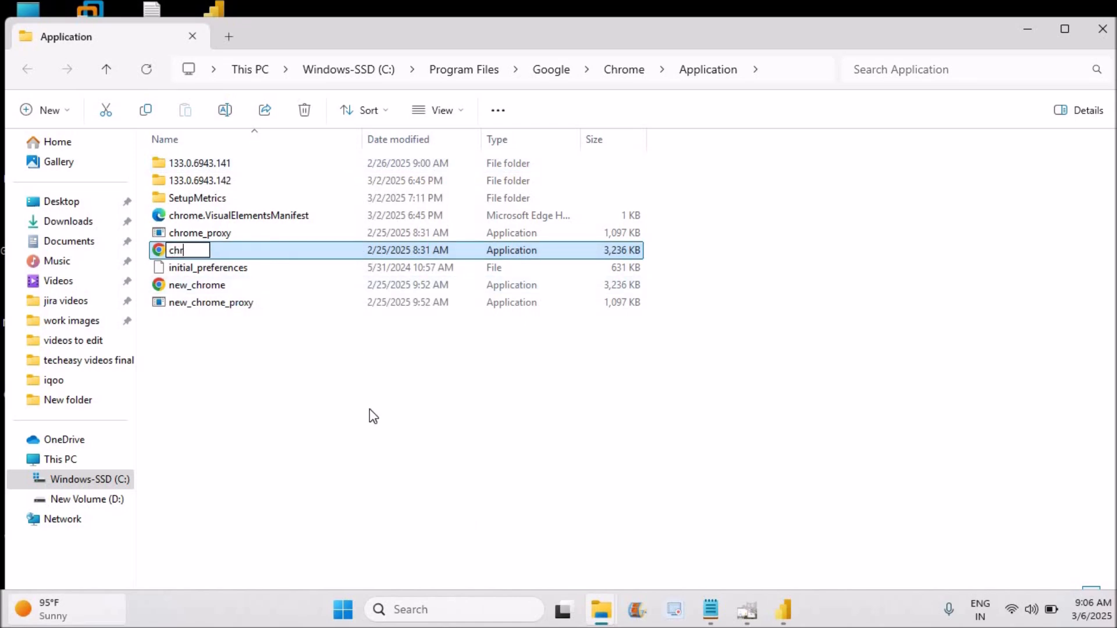
type("ome")
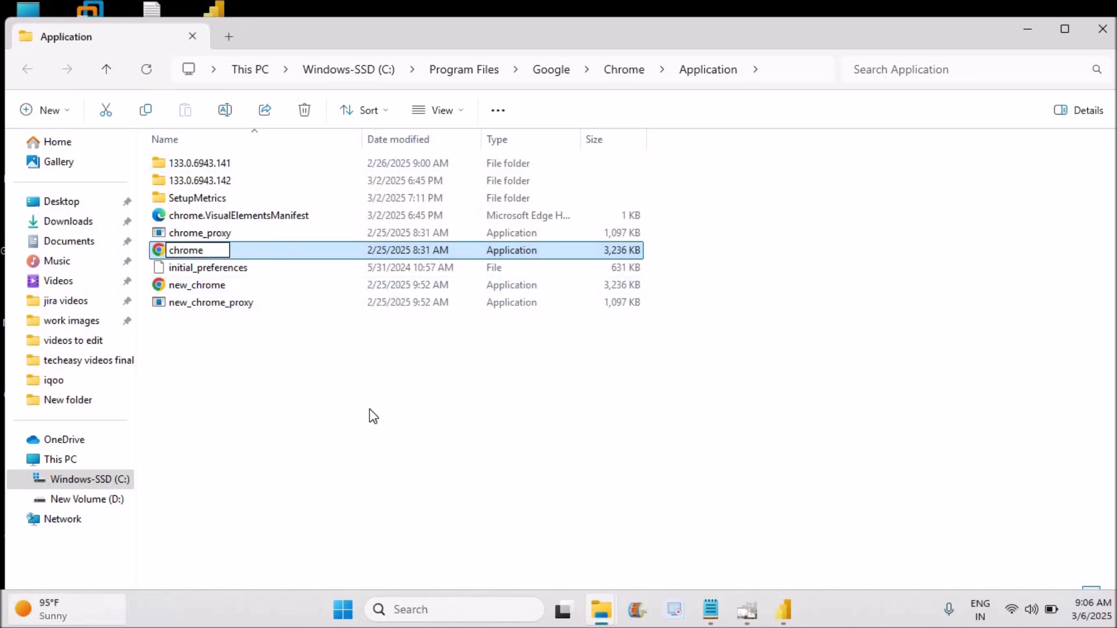
mouse_move(249, 399)
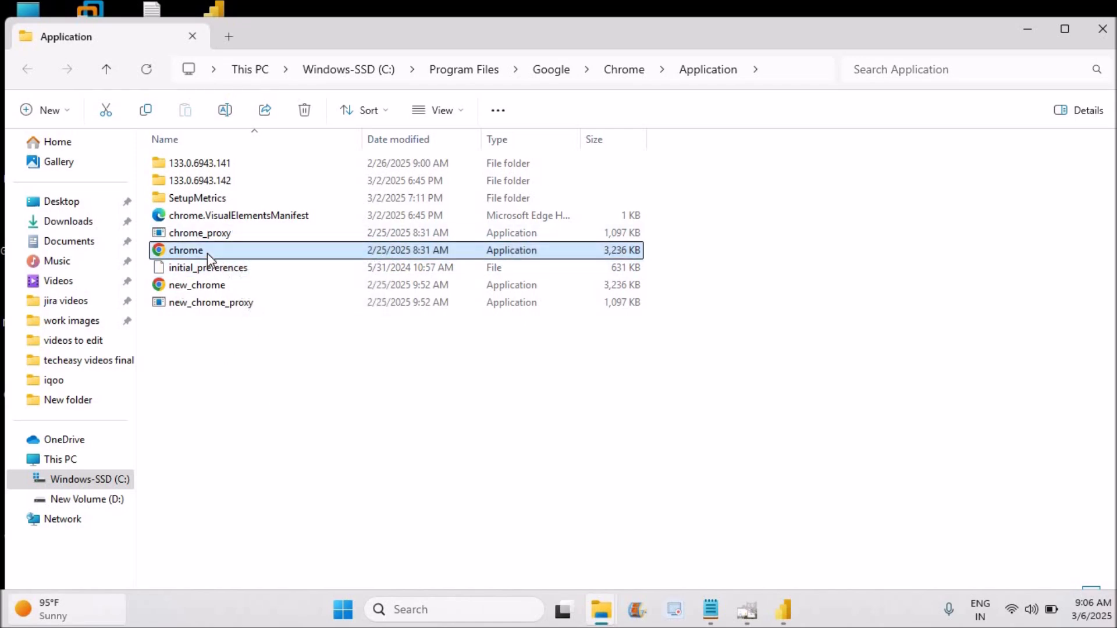
double_click(186, 250)
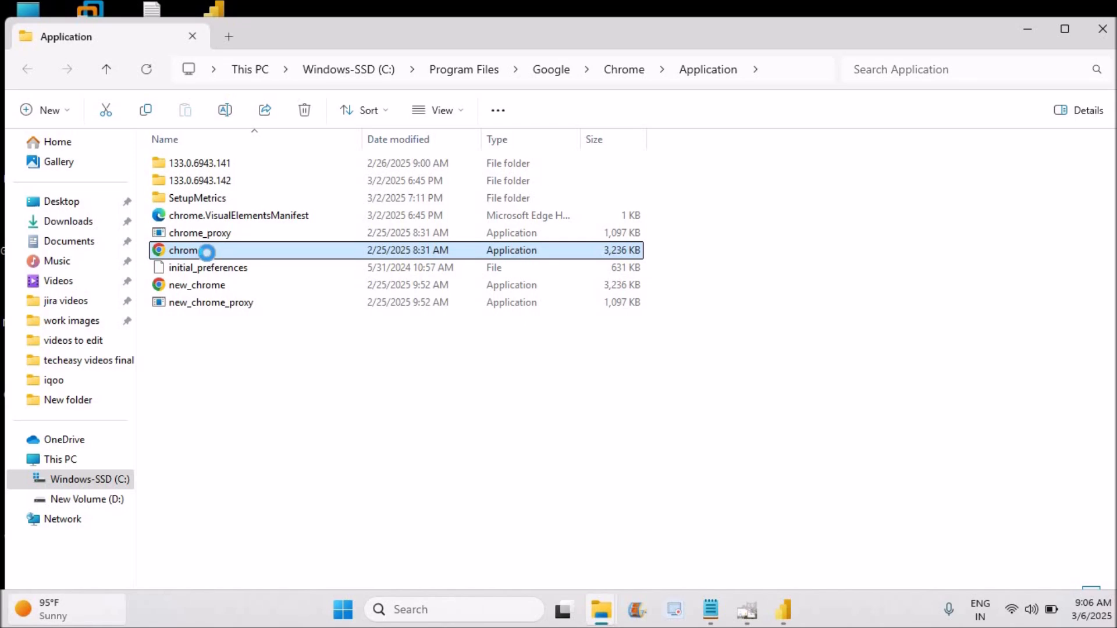
right_click(184, 250)
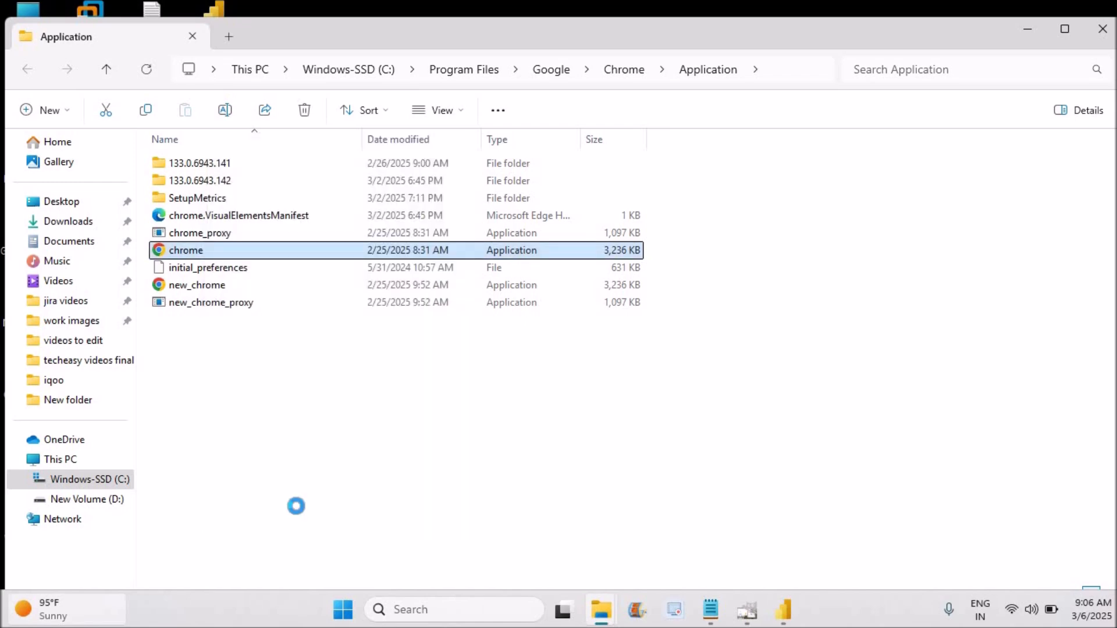
mouse_move(294, 201)
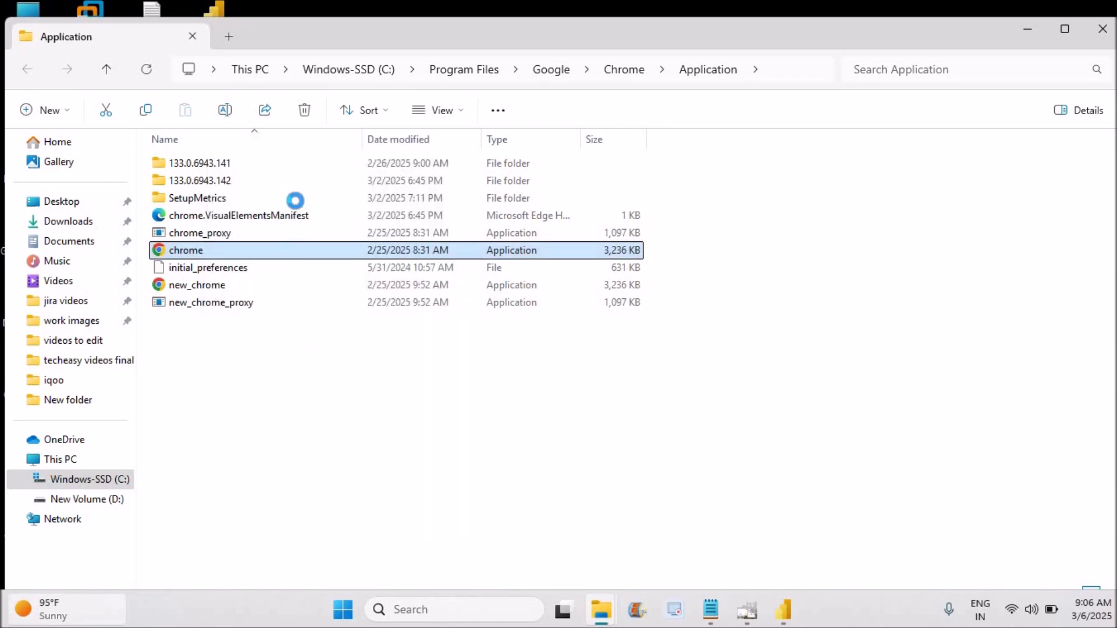
Send the chrome executable to Desktop as a new shortcut via Show more options > Send to.
right_click(186, 251)
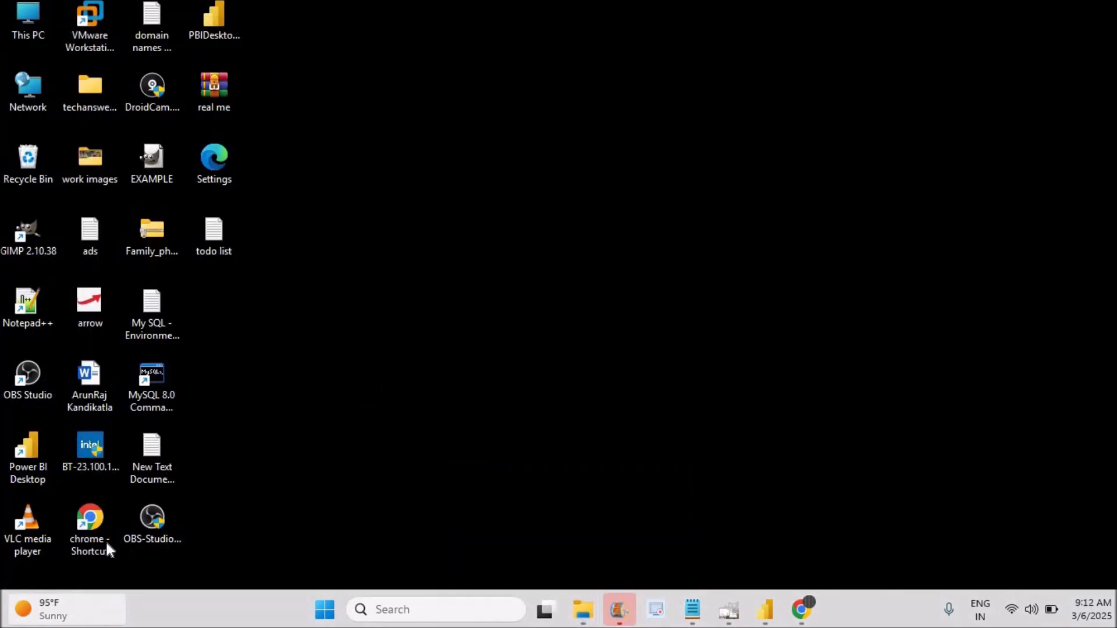
left_click(90, 520)
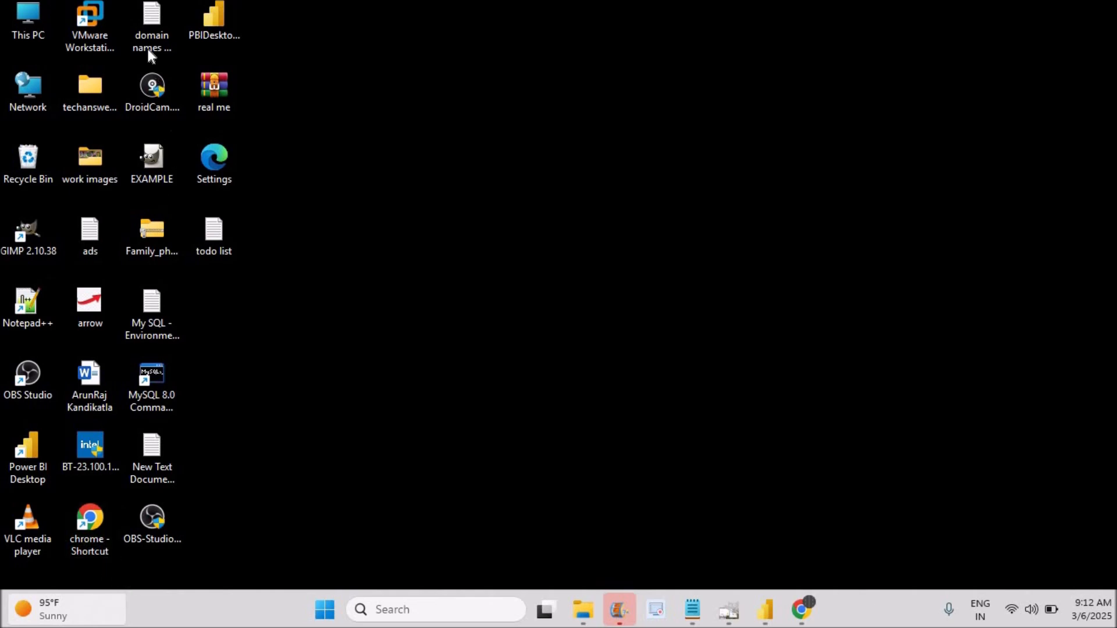
mouse_move(104, 516)
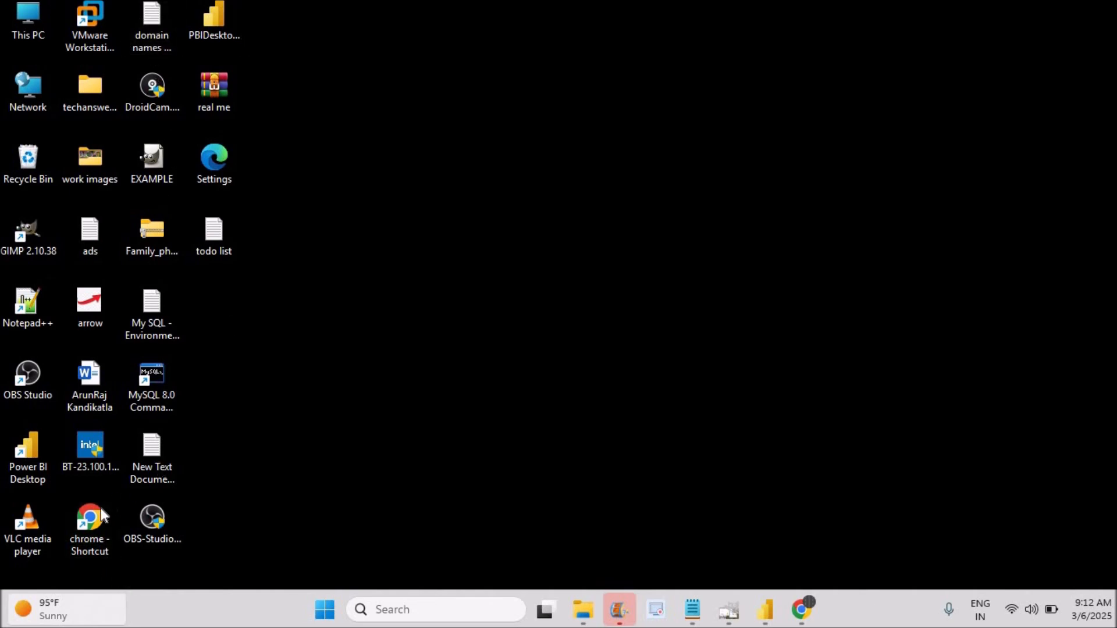
left_click(89, 520)
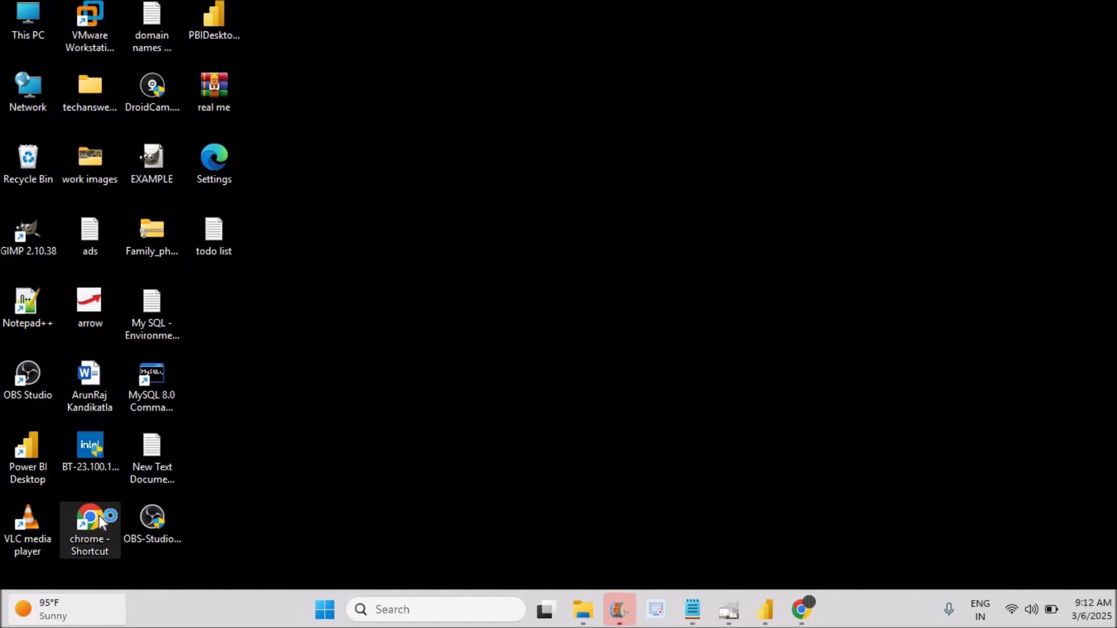
Launch Chrome from 'chrome - Shortcut' to the Who's using Chrome? picker, then minimize it.
double_click(90, 516)
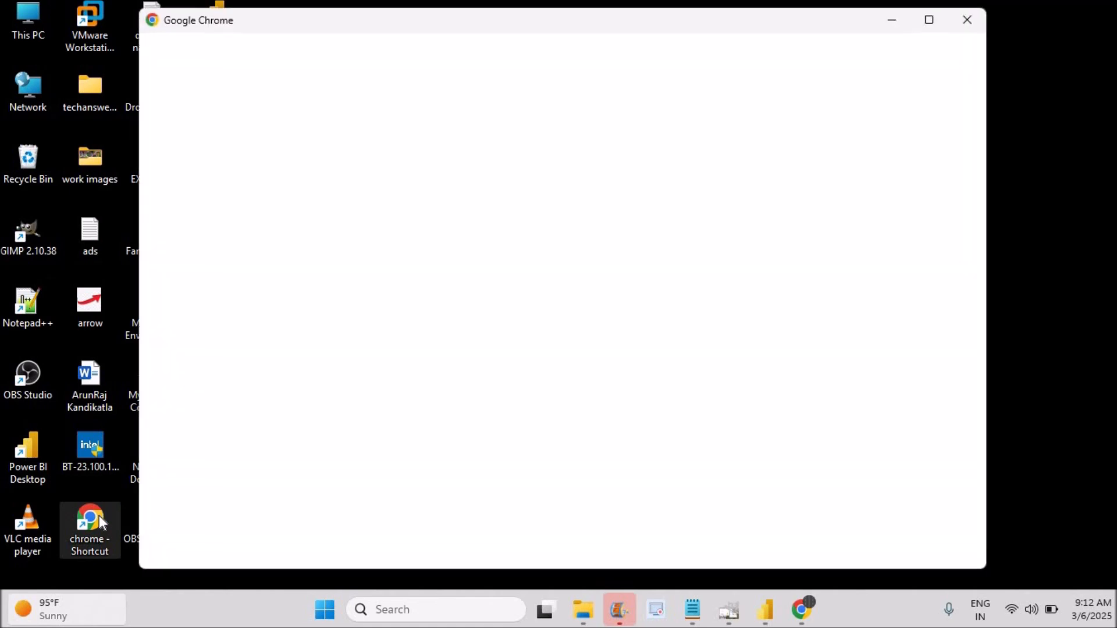
left_click(90, 531)
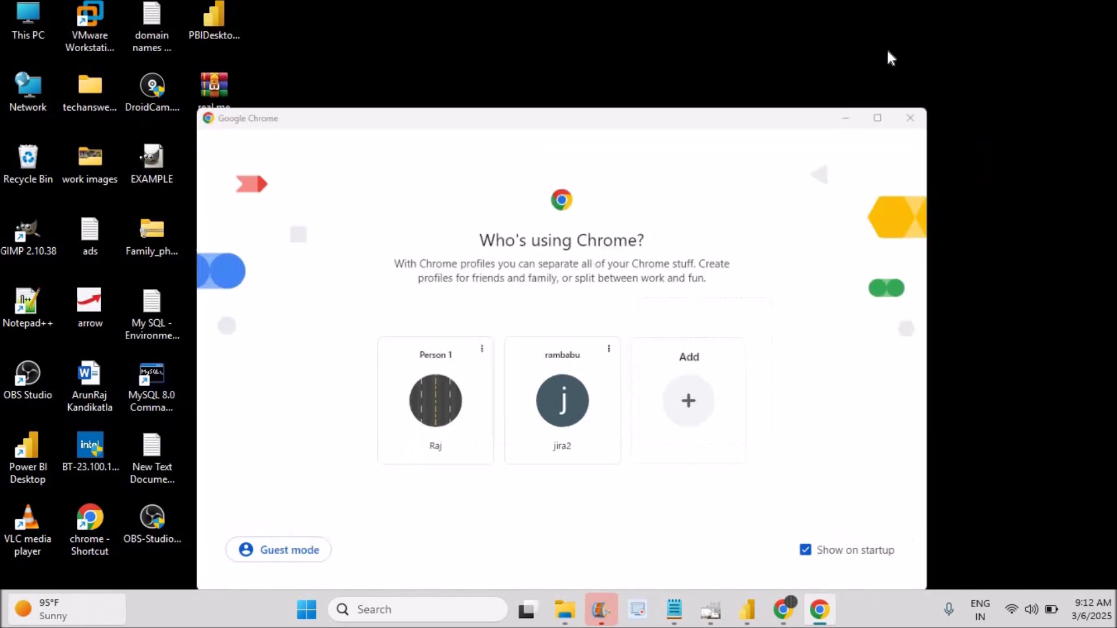
left_click(910, 117)
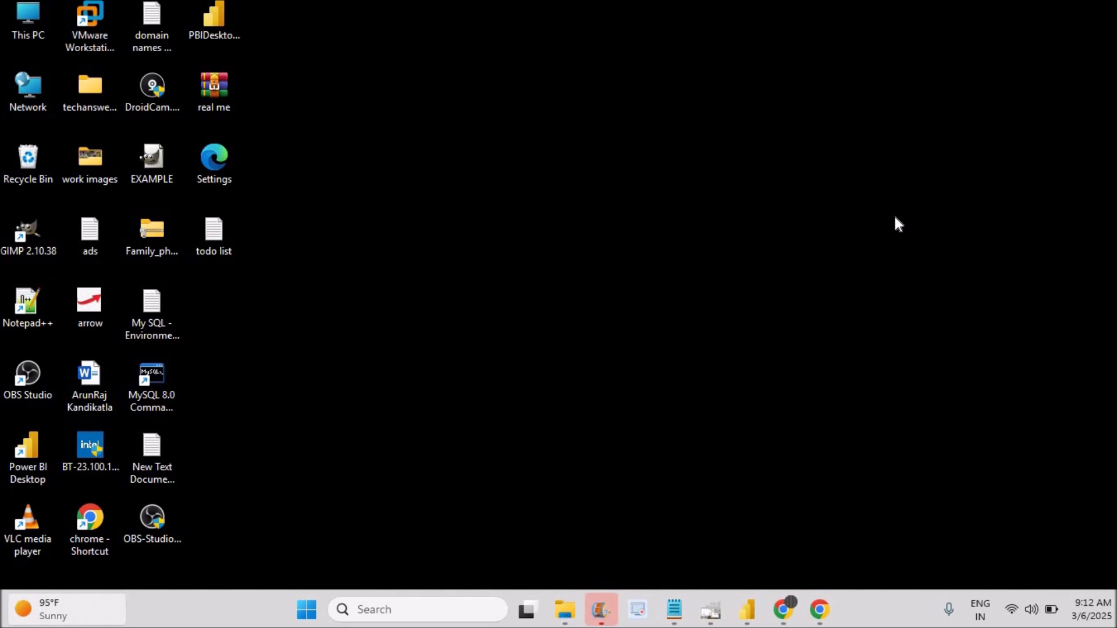
left_click(89, 527)
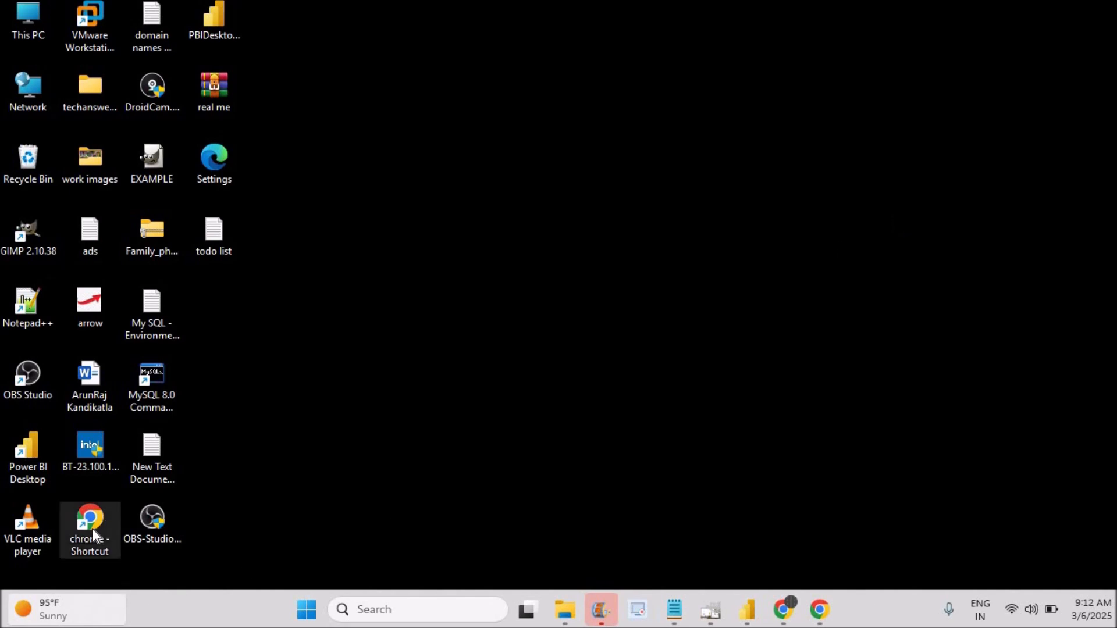